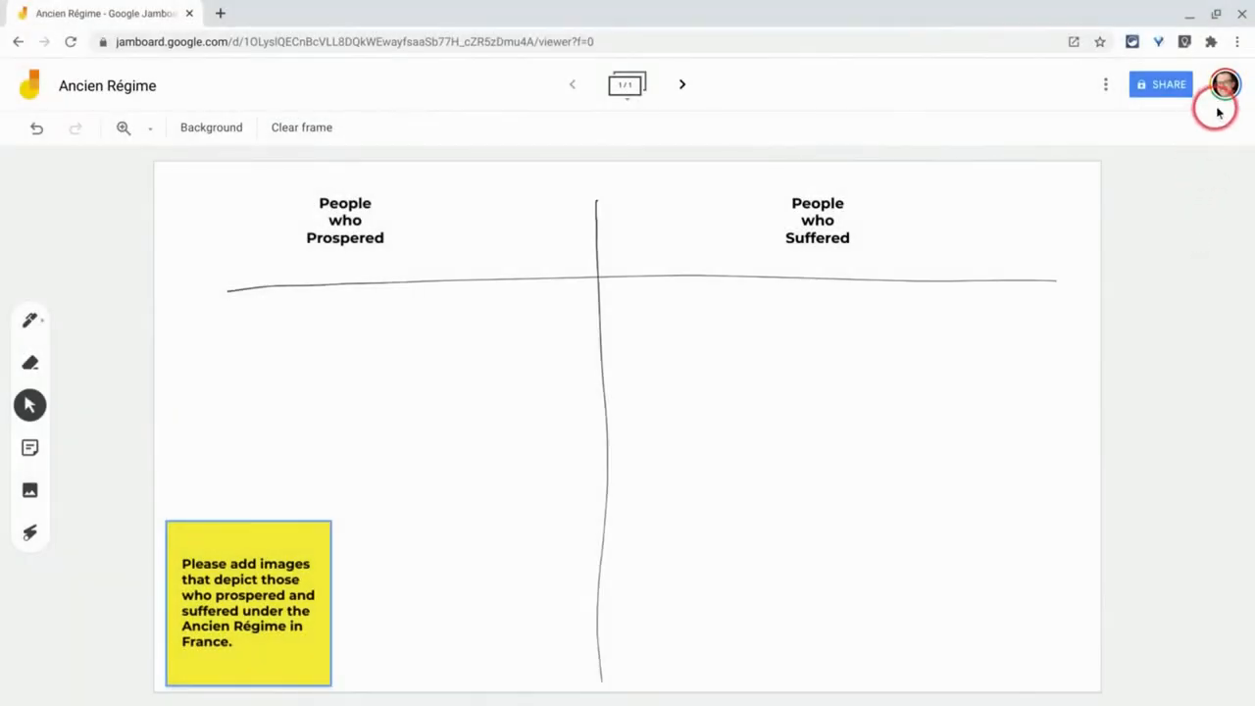
{"action": "mouse_move", "coordinate": [1207, 175]}
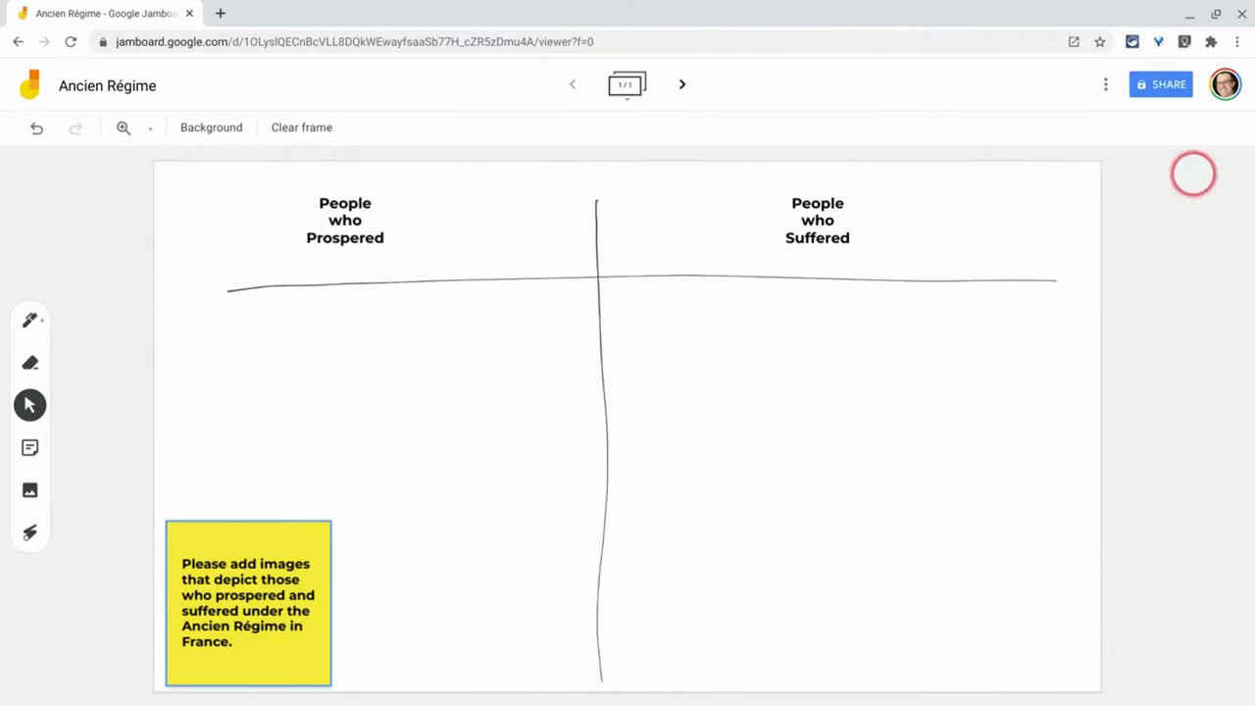
{"action": "mouse_move", "coordinate": [1129, 161]}
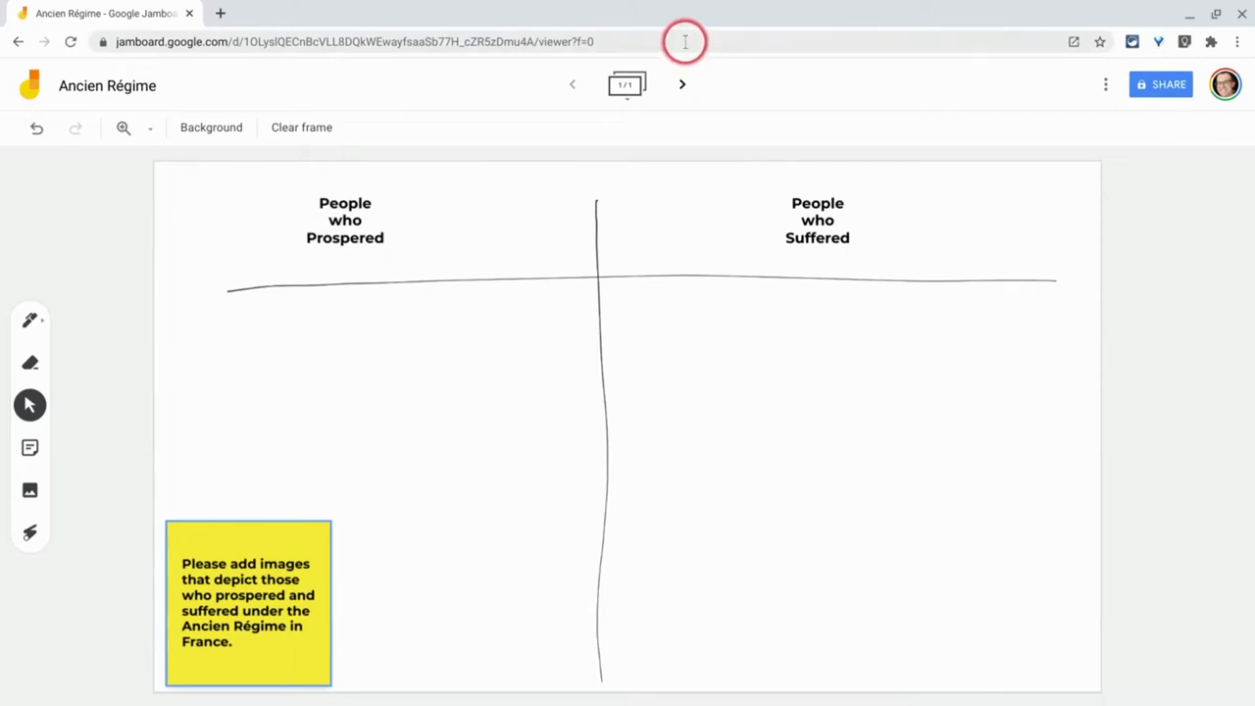
Step: Share the Ancien Régime board as anyone-with-the-link Viewer and confirm with Done
{"action": "left_click", "coordinate": [206, 41]}
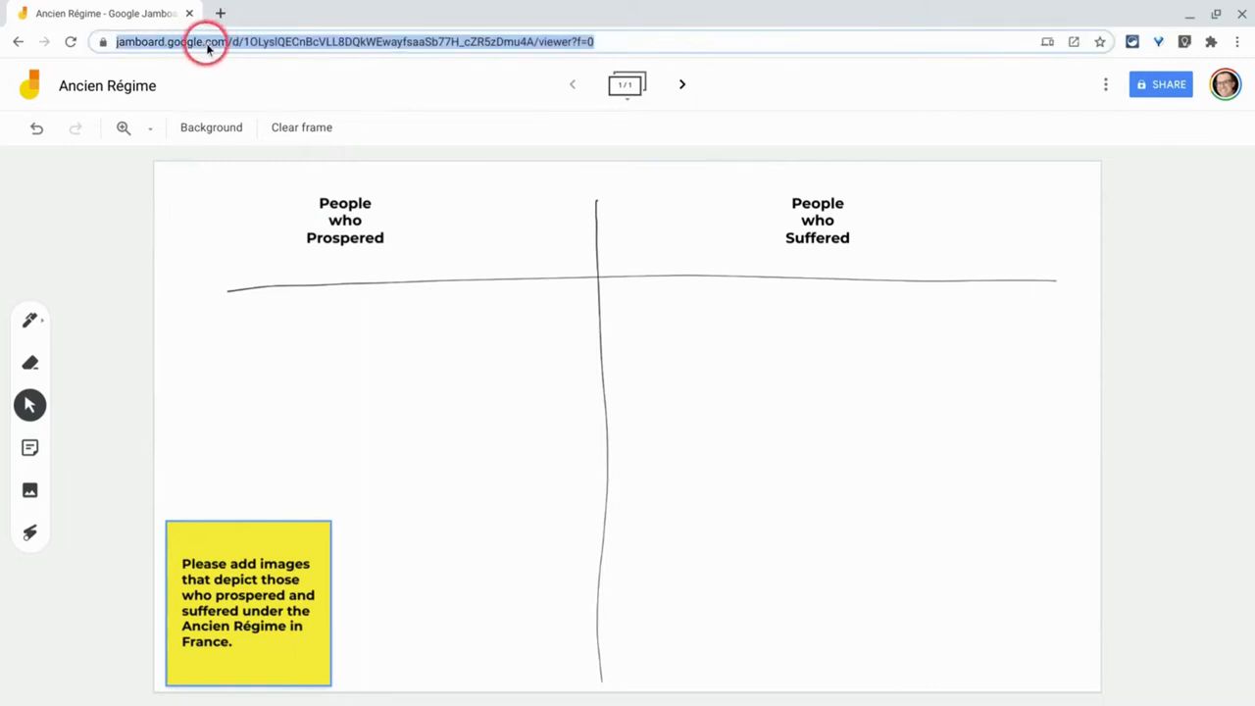
{"action": "mouse_move", "coordinate": [742, 133]}
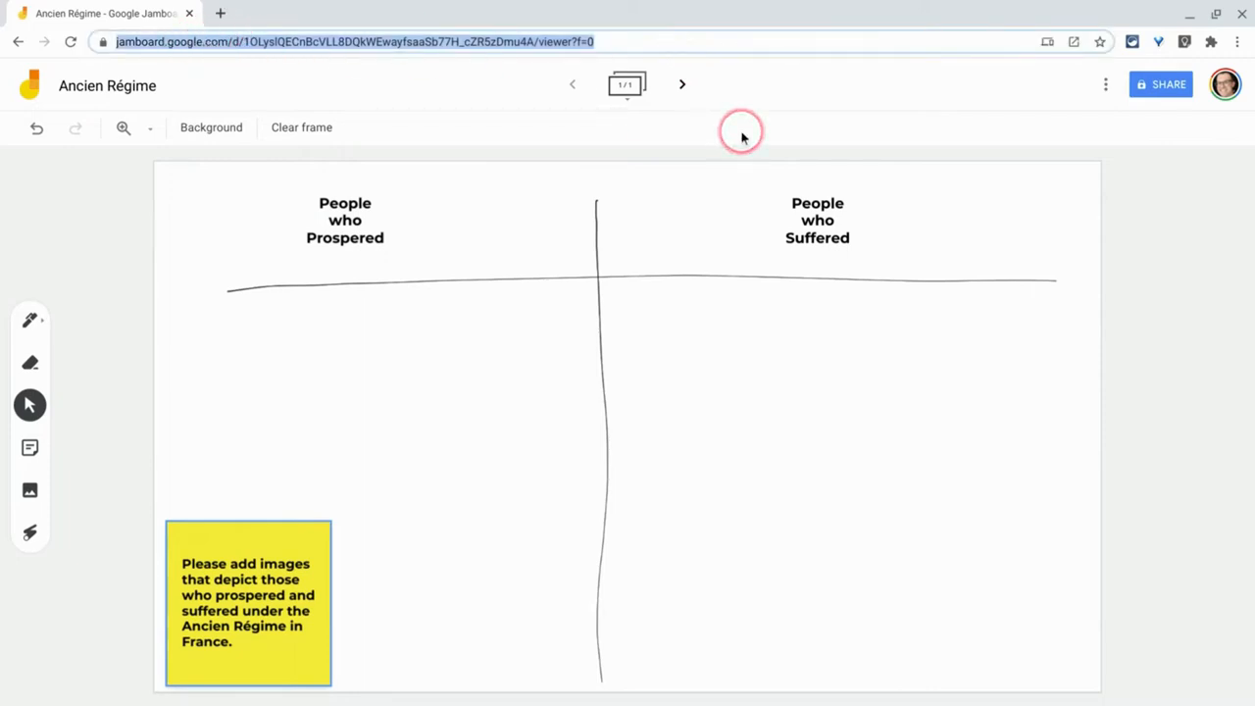
{"action": "left_click", "coordinate": [1161, 85]}
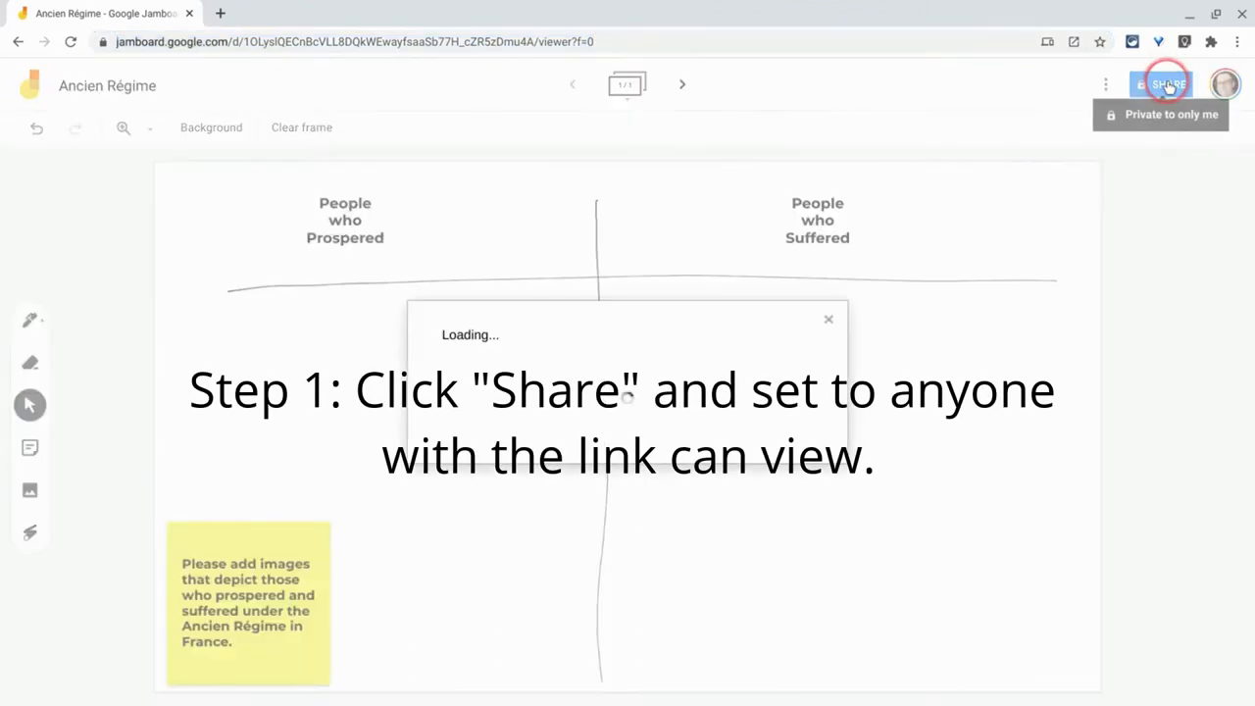
{"action": "left_click", "coordinate": [1161, 85]}
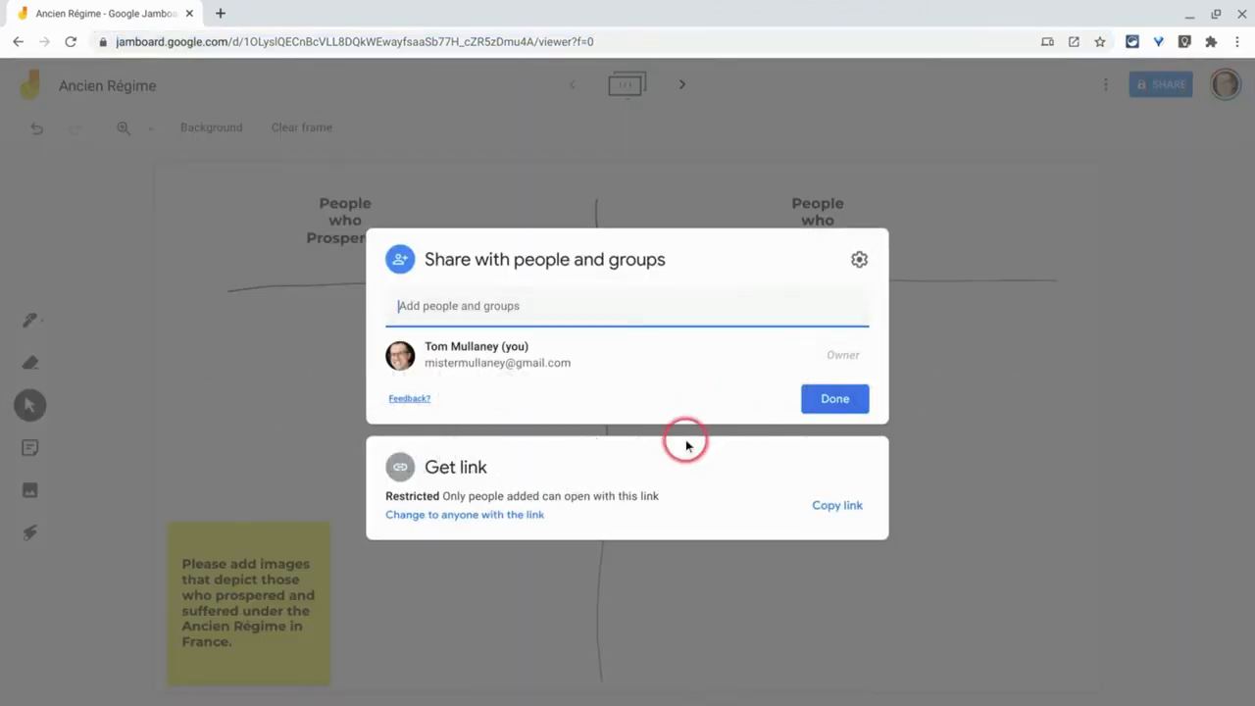
{"action": "left_click", "coordinate": [463, 514]}
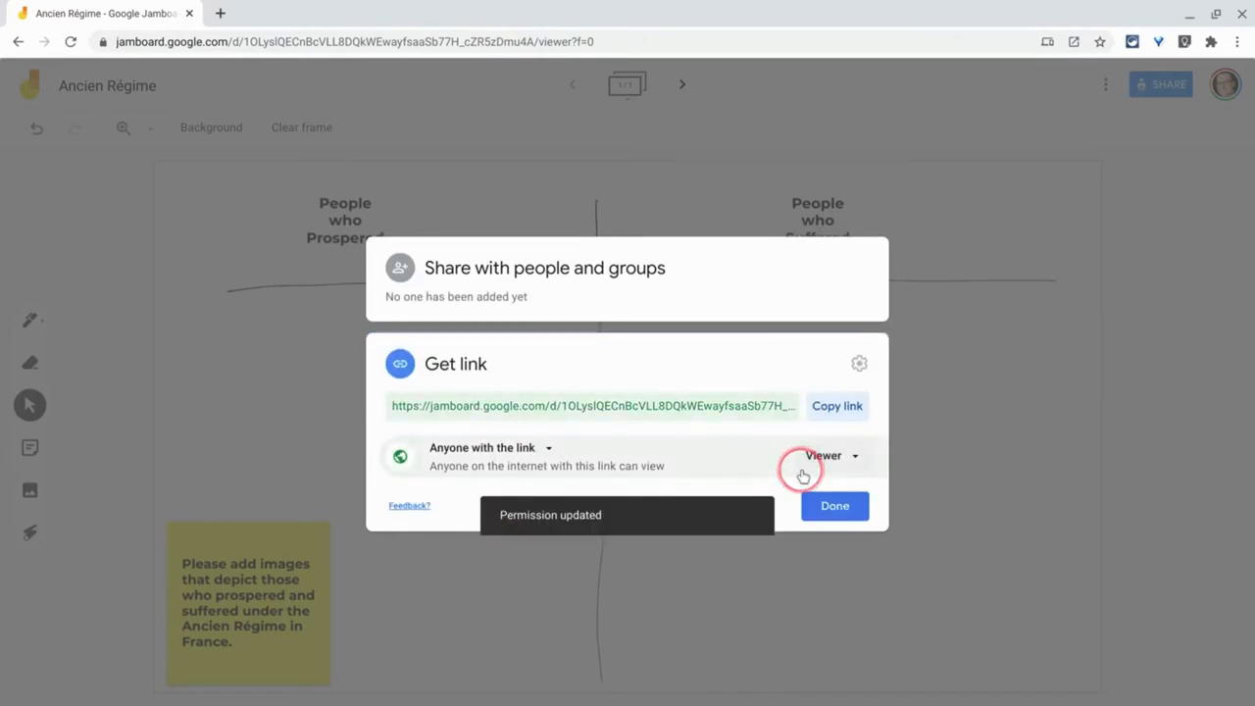
{"action": "left_click", "coordinate": [828, 455]}
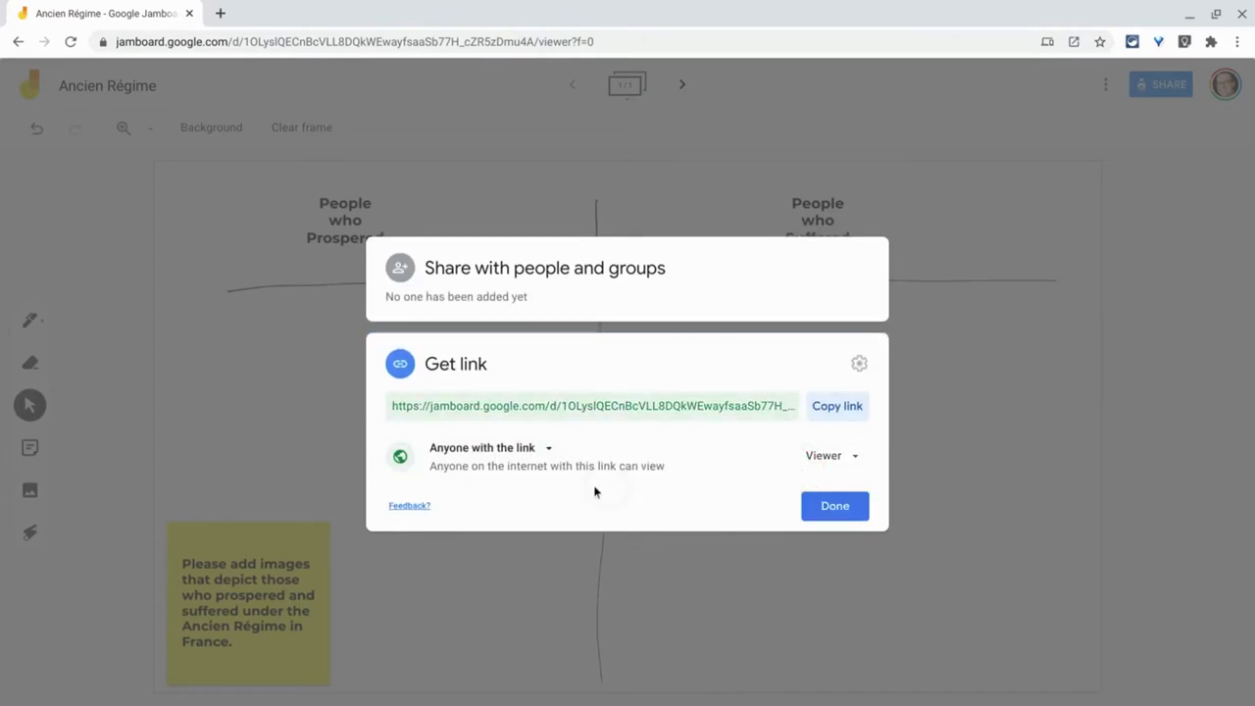
{"action": "left_click", "coordinate": [836, 506]}
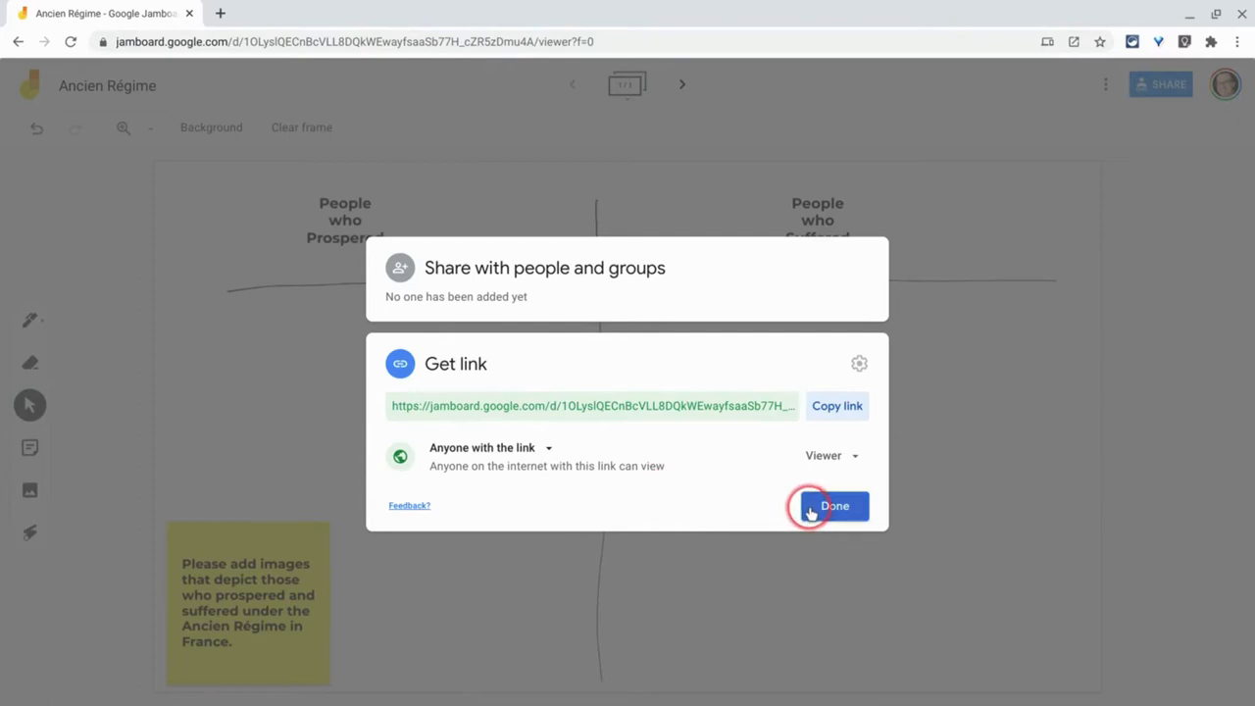
{"action": "left_click", "coordinate": [836, 506]}
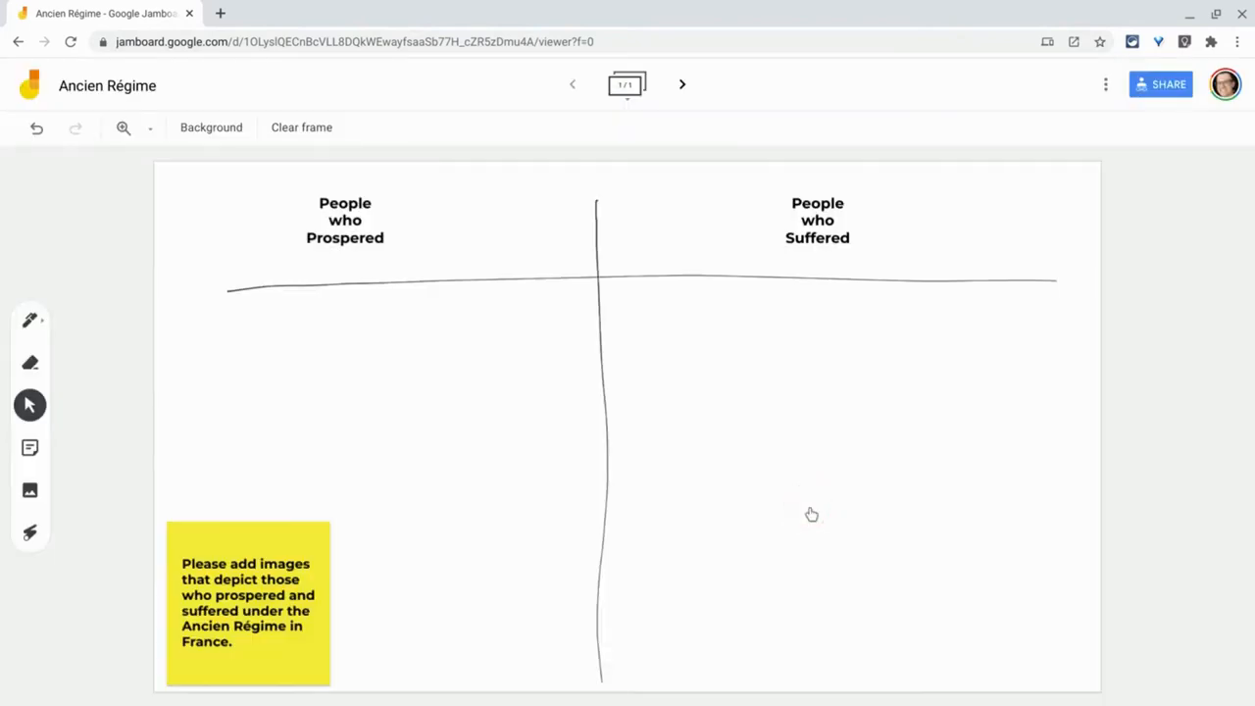
Step: Replace 'viewer?f=0' at the end of the board's address with 'copy'
{"action": "left_click", "coordinate": [565, 41]}
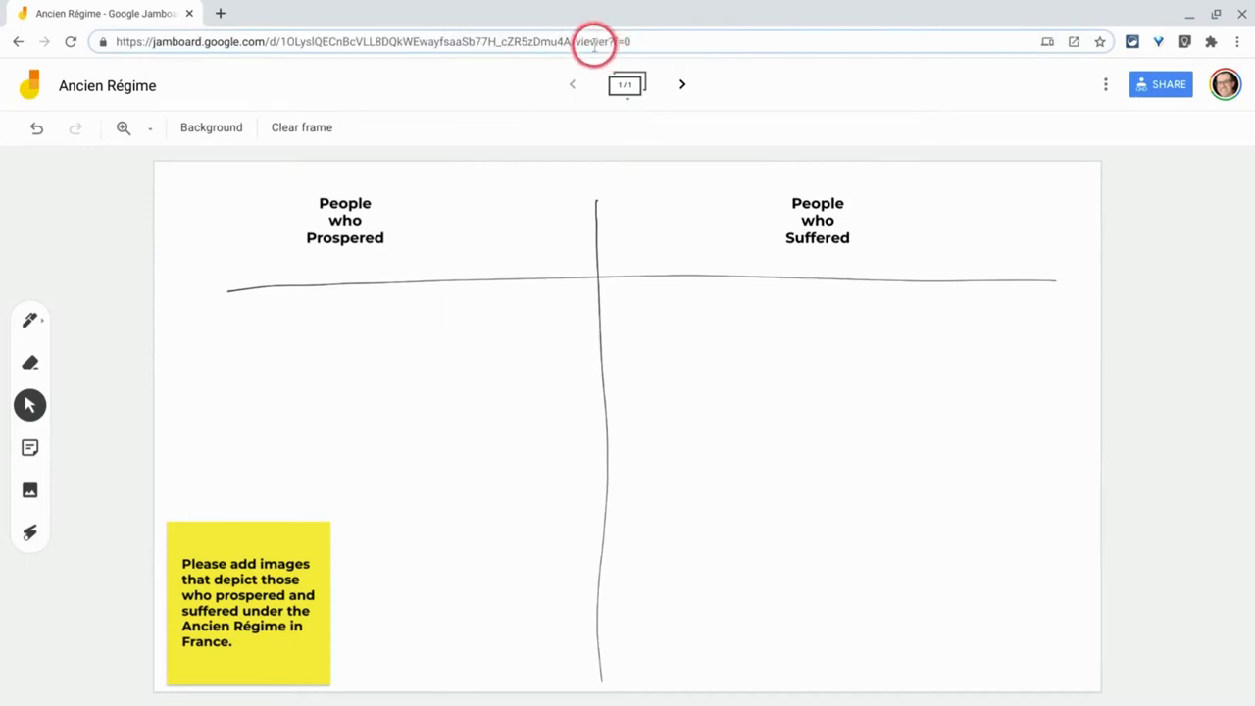
{"action": "double_click", "coordinate": [592, 41]}
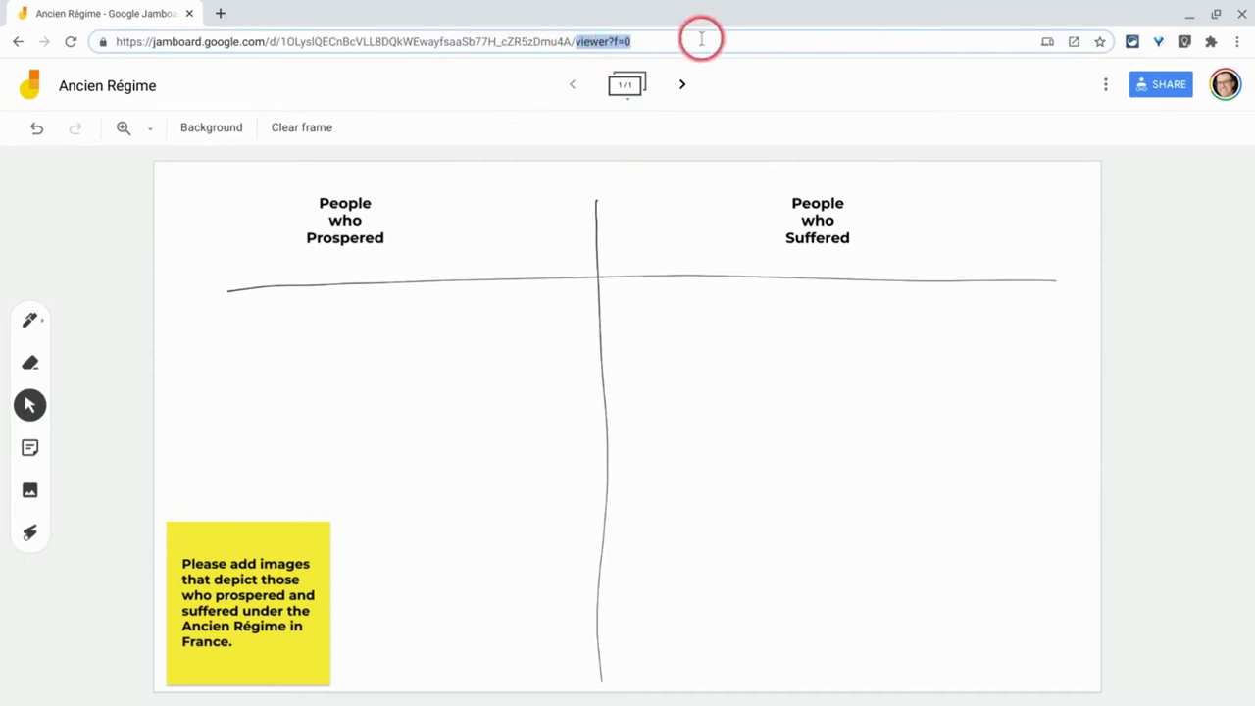
{"action": "left_click", "coordinate": [703, 39]}
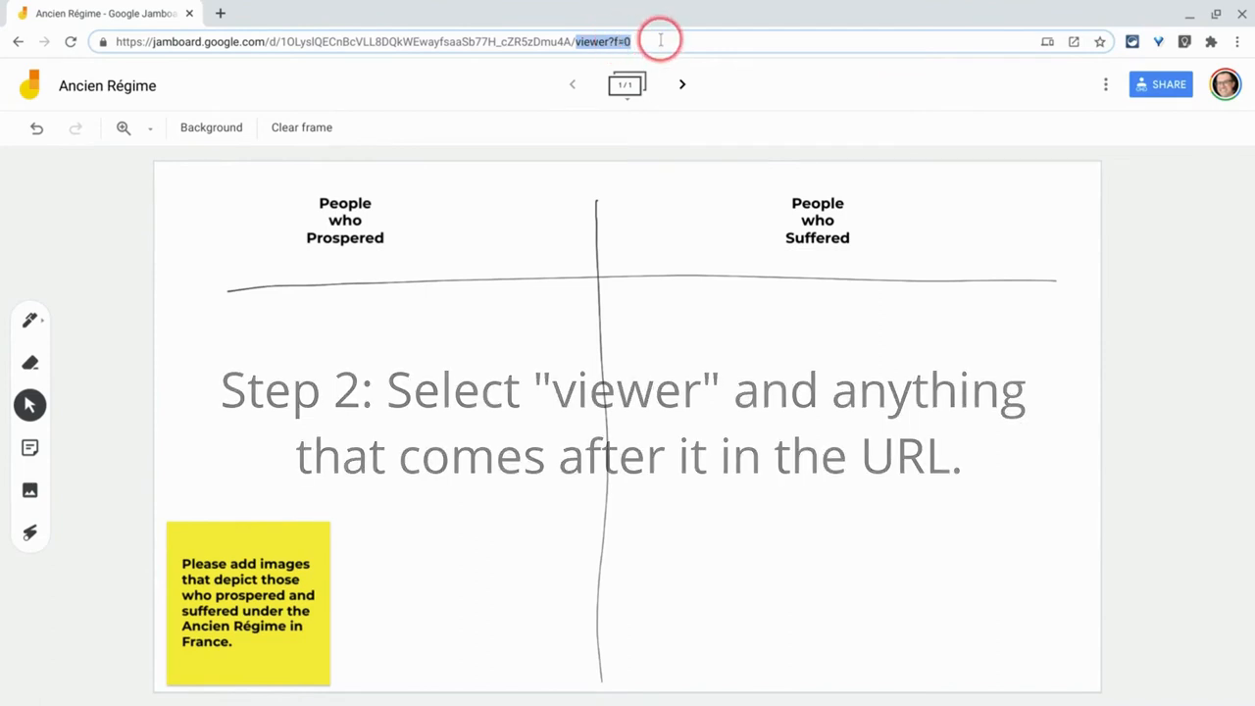
{"action": "type", "text": "copy"}
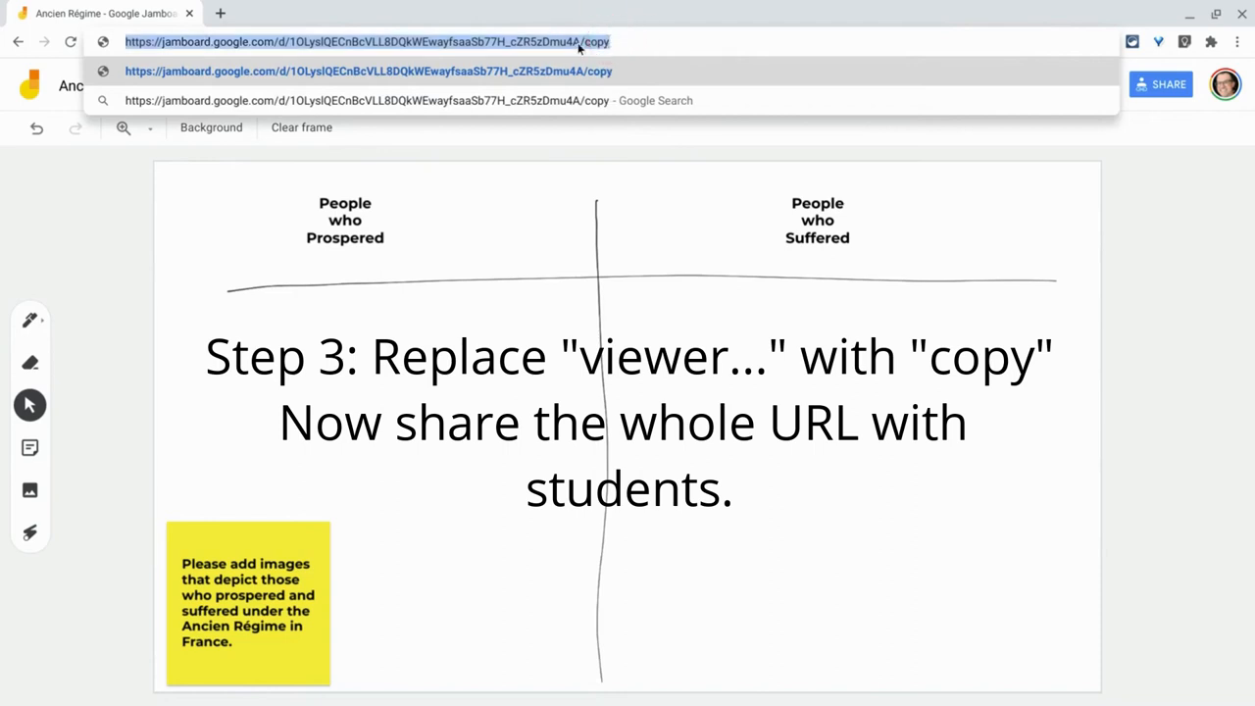
Step: Copy the edited /copy board address via the right-click menu
{"action": "right_click", "coordinate": [565, 49]}
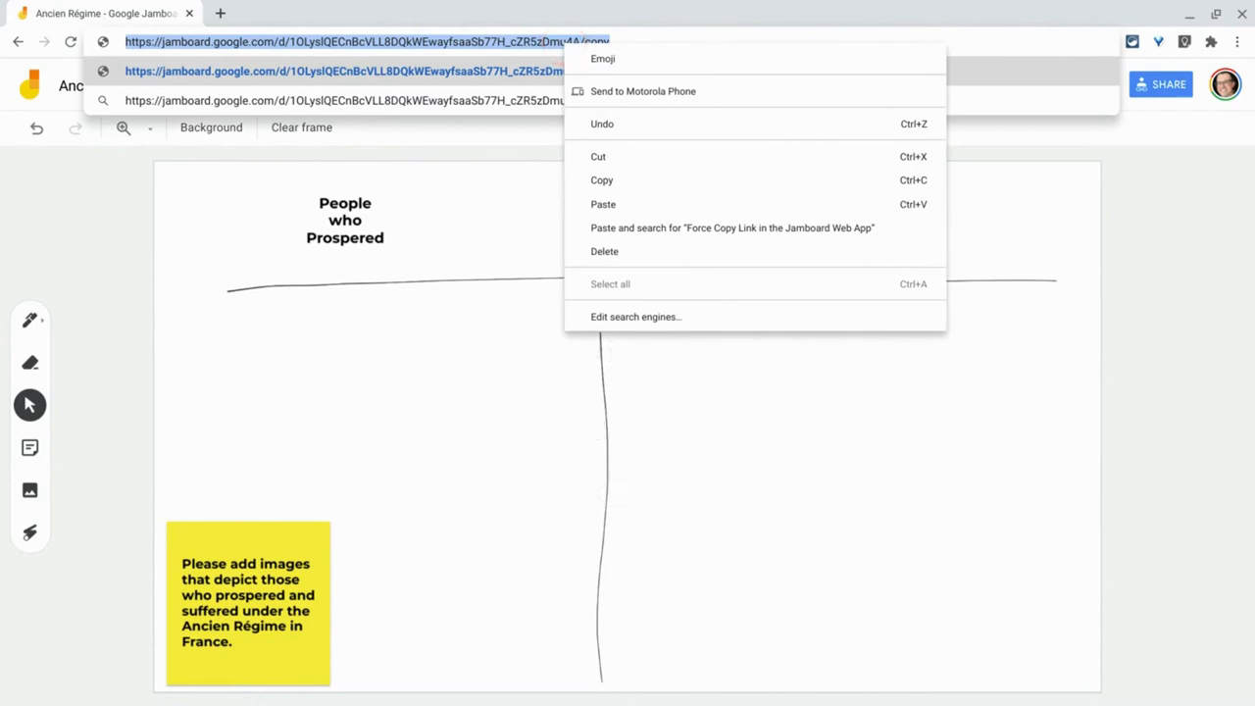
{"action": "mouse_move", "coordinate": [600, 181]}
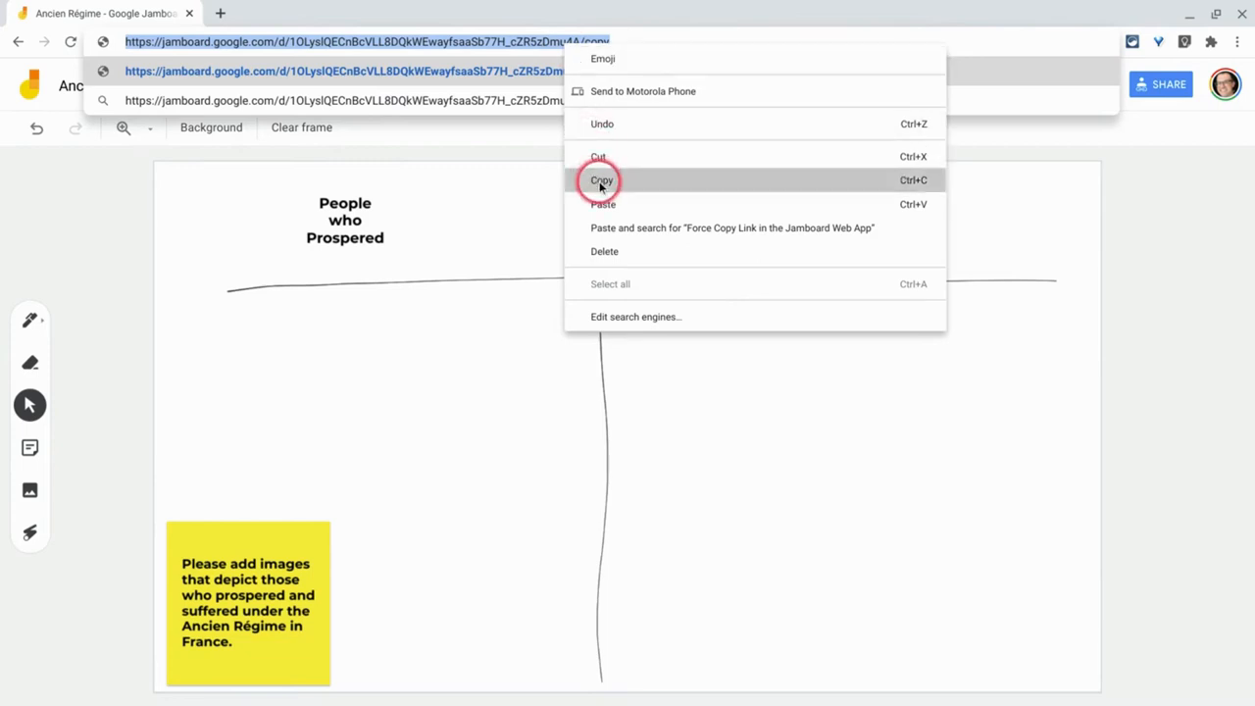
{"action": "left_click", "coordinate": [601, 181]}
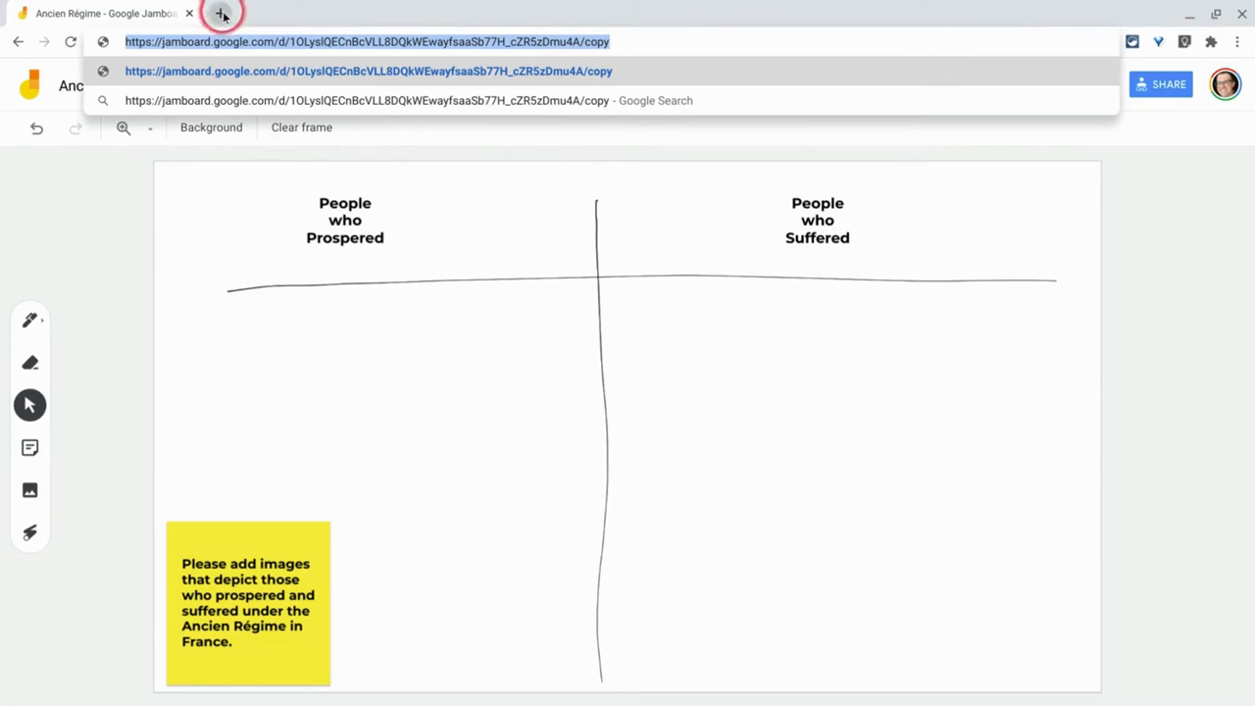
Step: Load the /copy link in a new tab, then return to the Jamboard options menu
{"action": "left_click", "coordinate": [221, 13]}
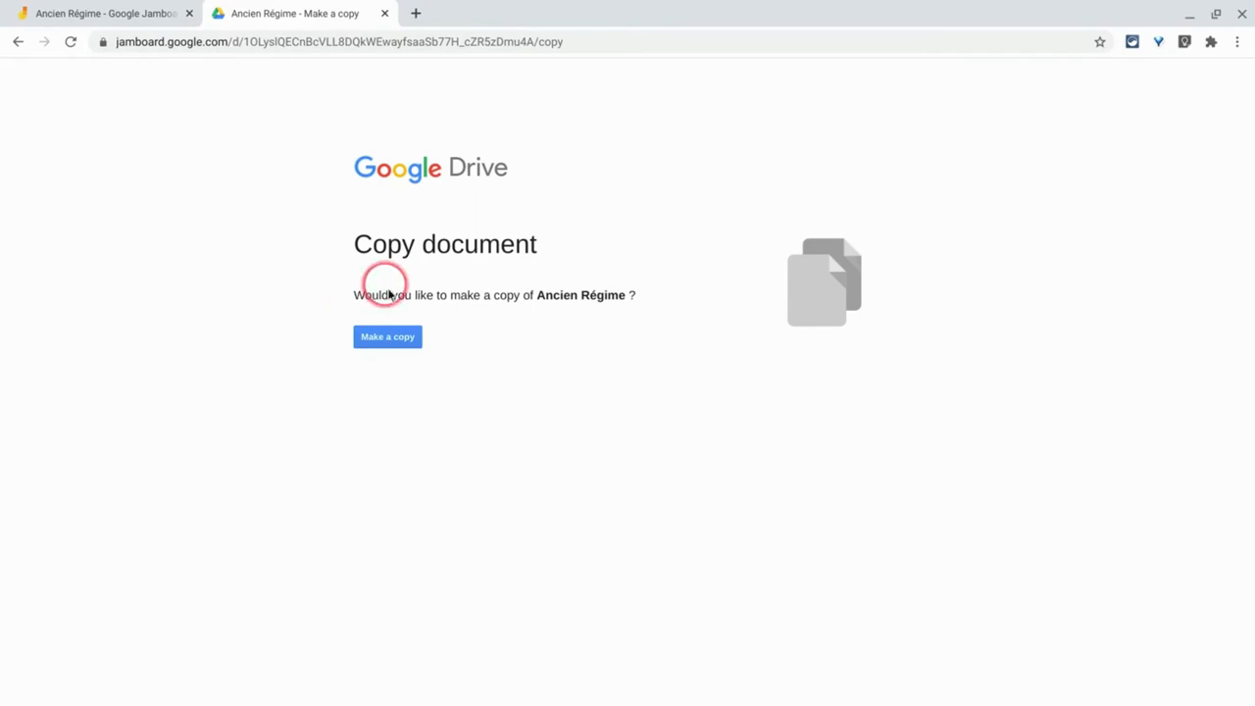
{"action": "mouse_move", "coordinate": [410, 384]}
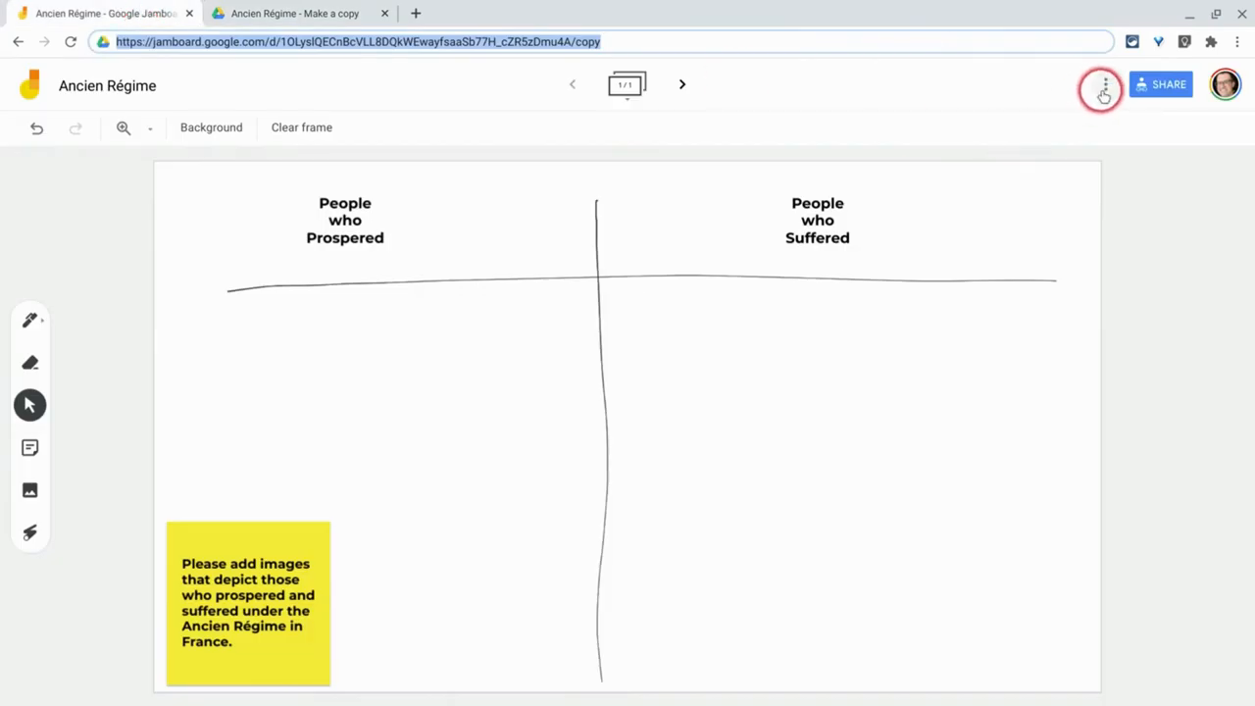
{"action": "left_click", "coordinate": [1100, 85]}
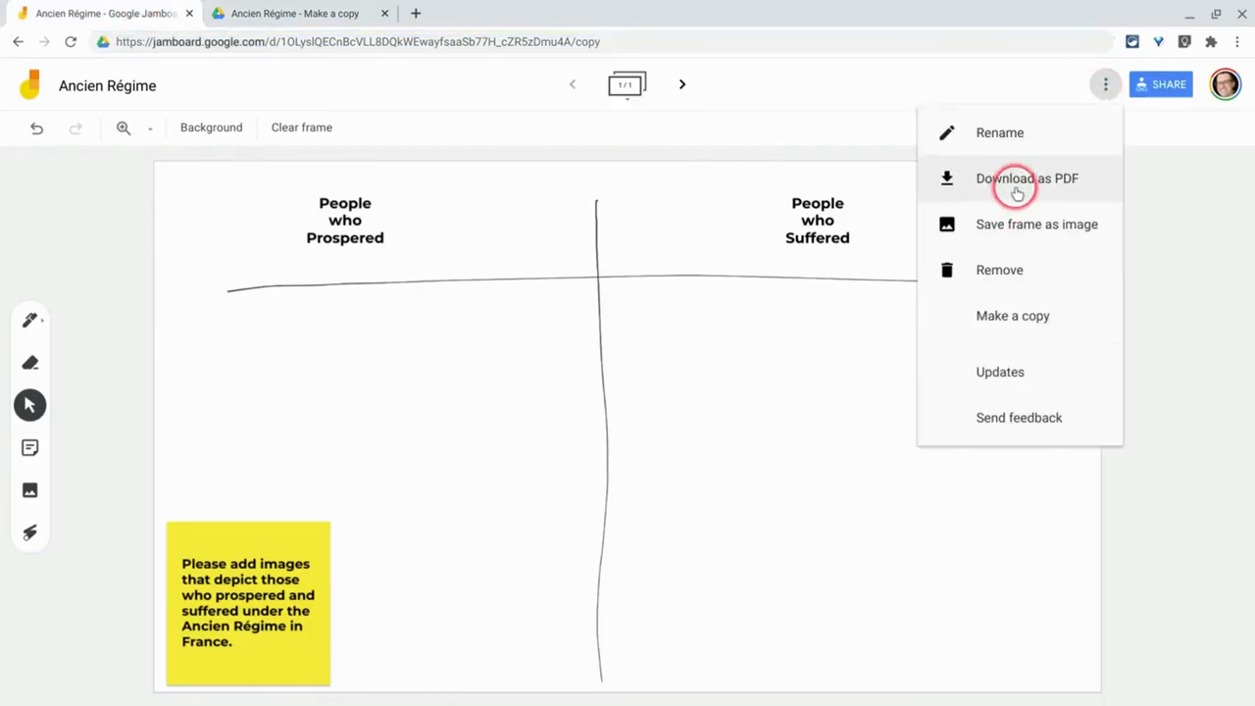